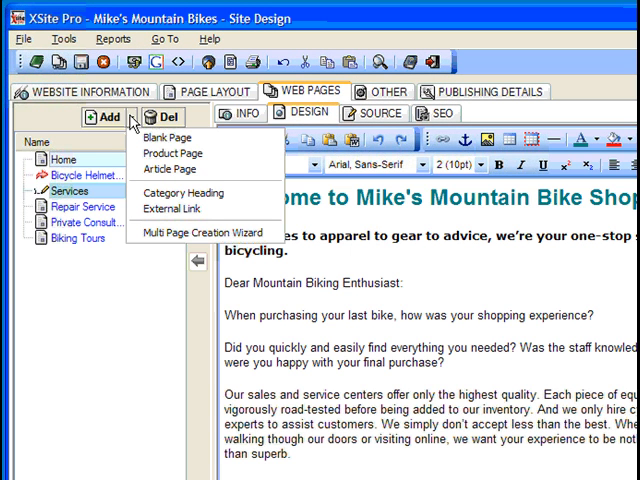
mouse_move(172, 152)
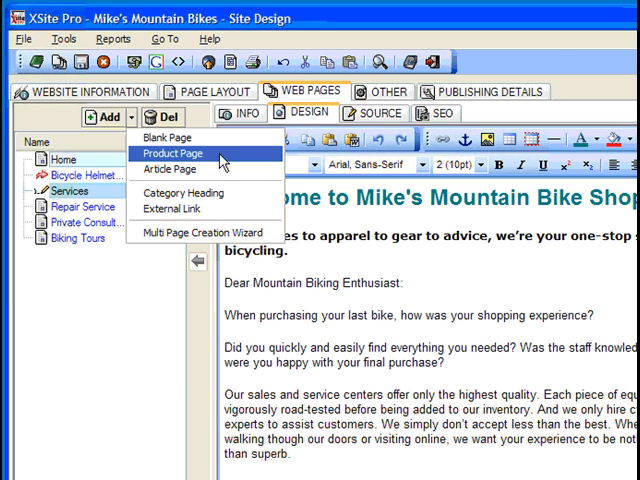
Start a new Product Page from the Web Pages panel's Add menu
left_click(172, 152)
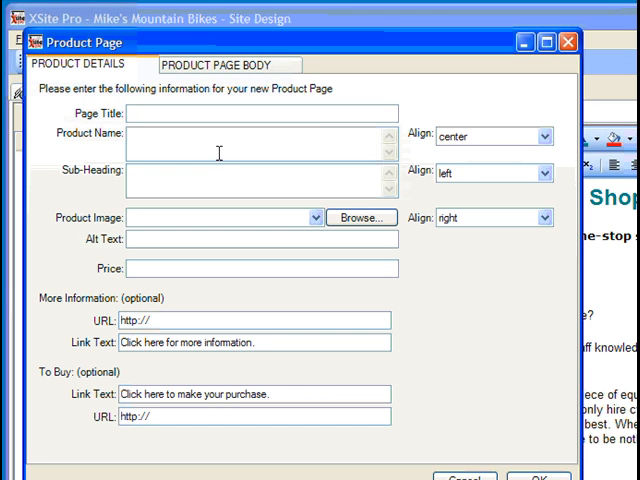
mouse_move(100, 92)
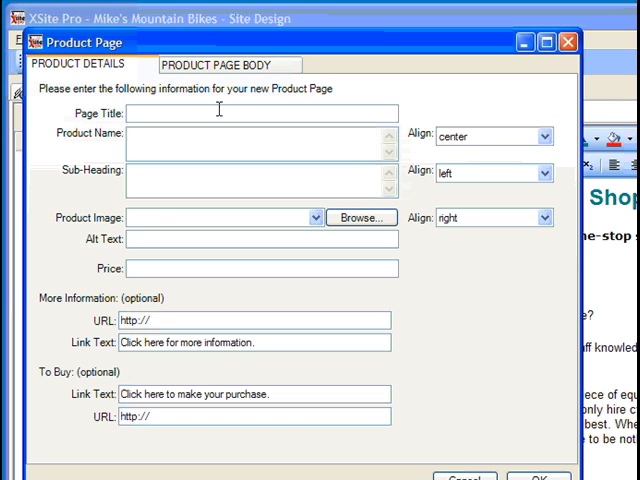
Enter 'Titus Full Custom Racer' as page title and product name, plus the titanium-frame sub-heading
type("Titus Full Custom Racer")
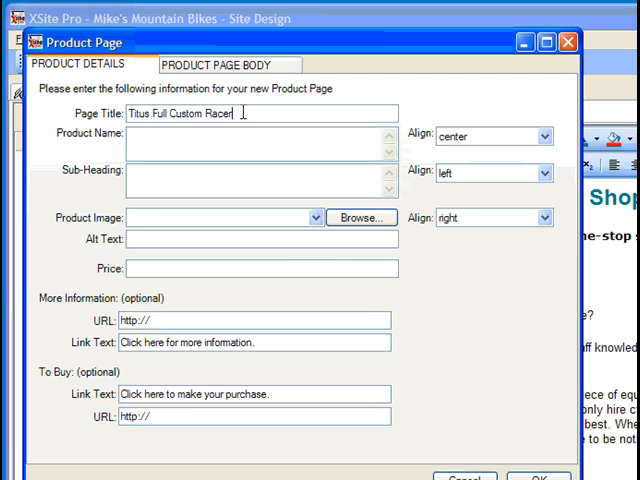
type("Titus Full Custom Racer")
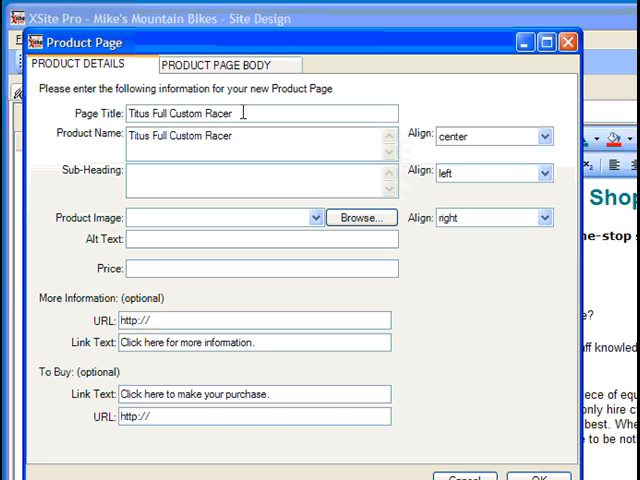
type("Featuring a titanium skeleton, this road frame climbs like a dream, is stable on descents, and smooth over the rough.")
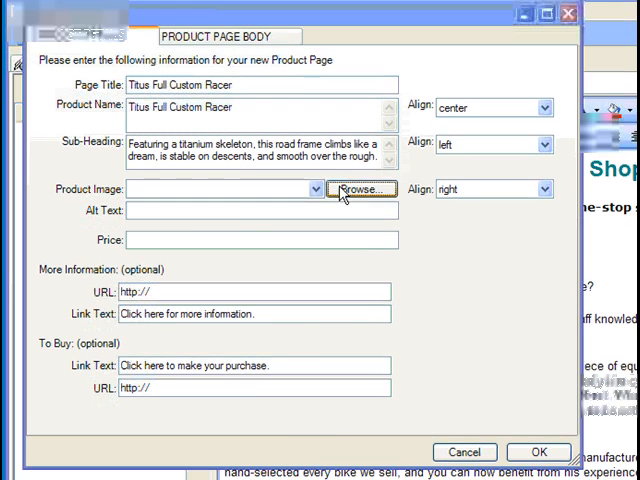
Attach tfcr.jpg as the product image with alt text 'Titus FCR' and price $1,025
left_click(360, 188)
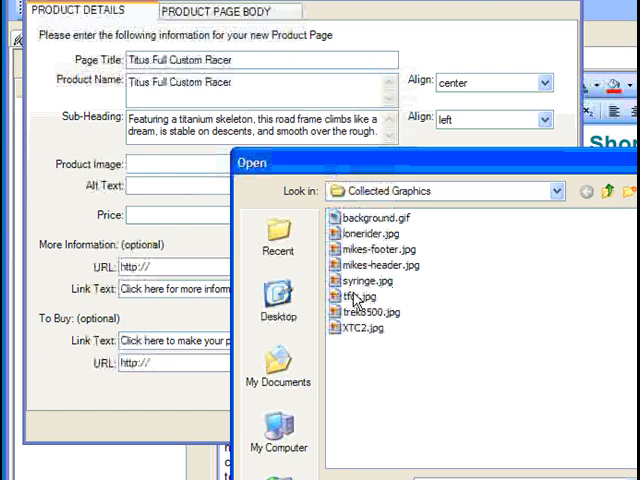
double_click(360, 296)
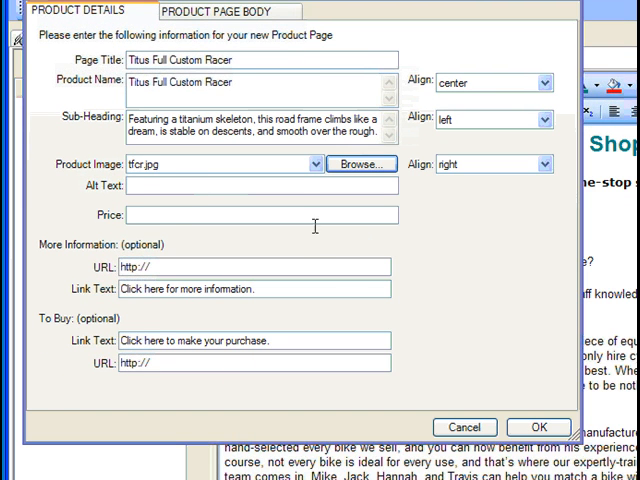
left_click(260, 186)
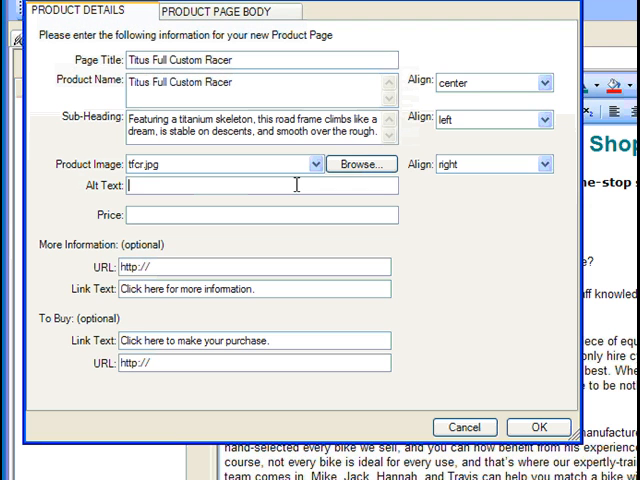
type("Titus FCR")
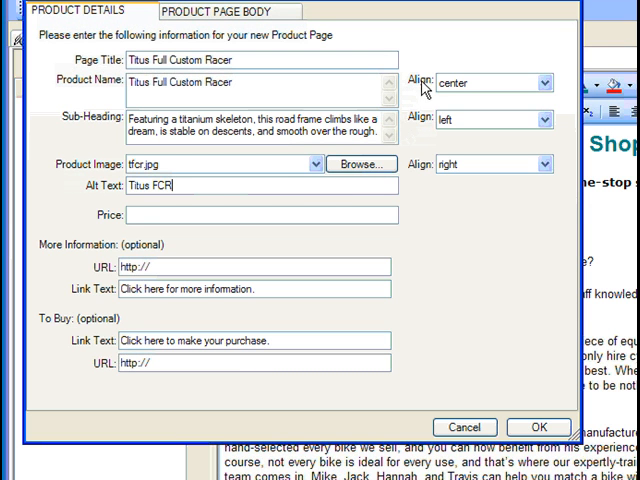
mouse_move(432, 178)
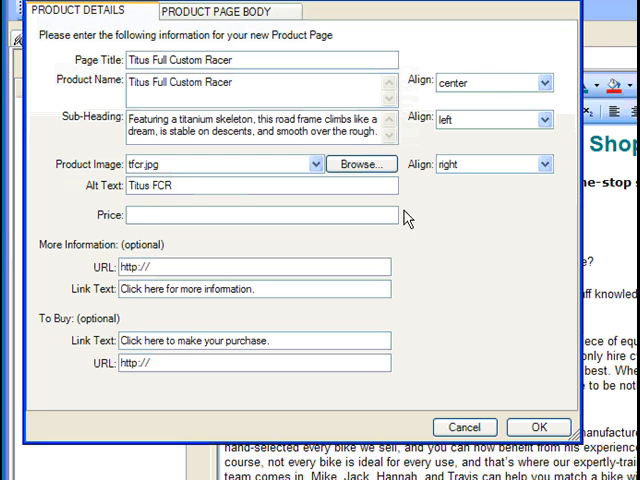
type("$")
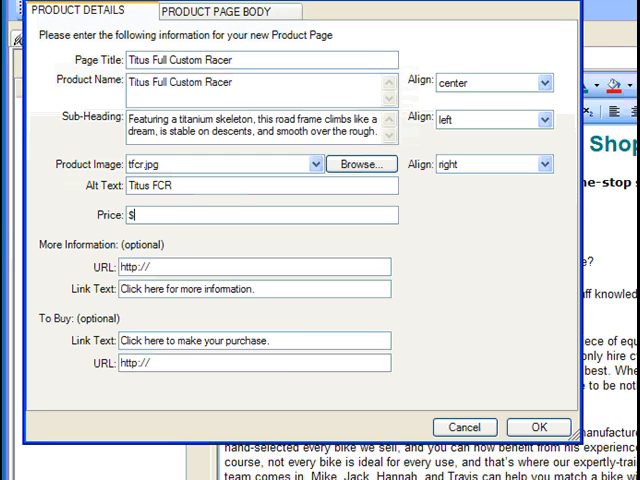
type("1,025")
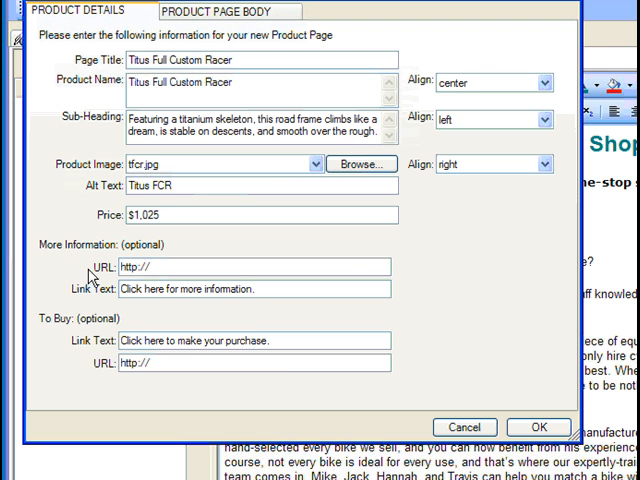
mouse_move(58, 266)
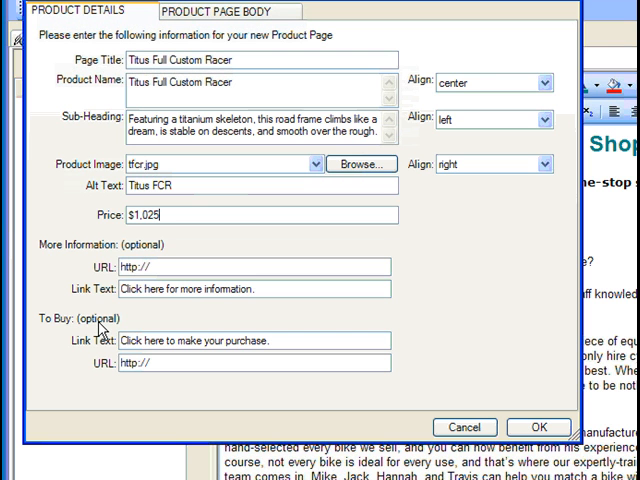
Create the Titus Full Custom Racer page and move it to follow Home in the page list
left_click(220, 12)
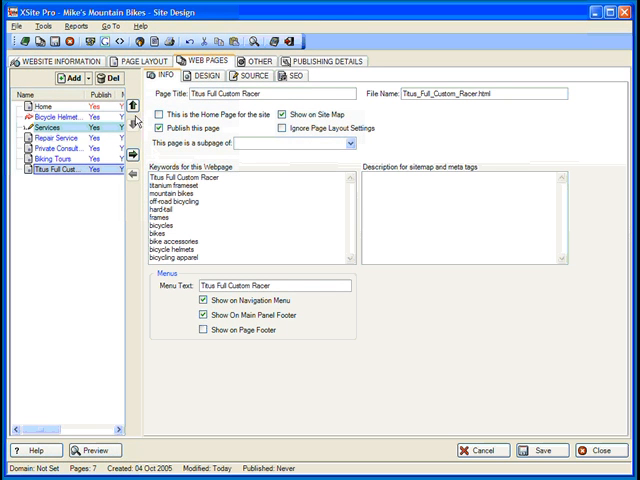
left_click(130, 120)
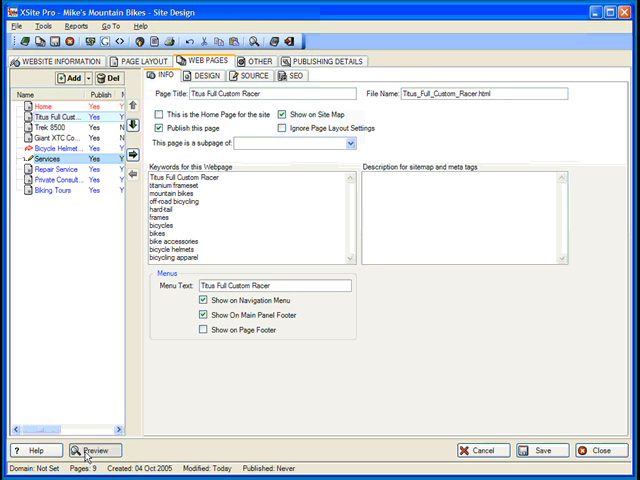
left_click(98, 452)
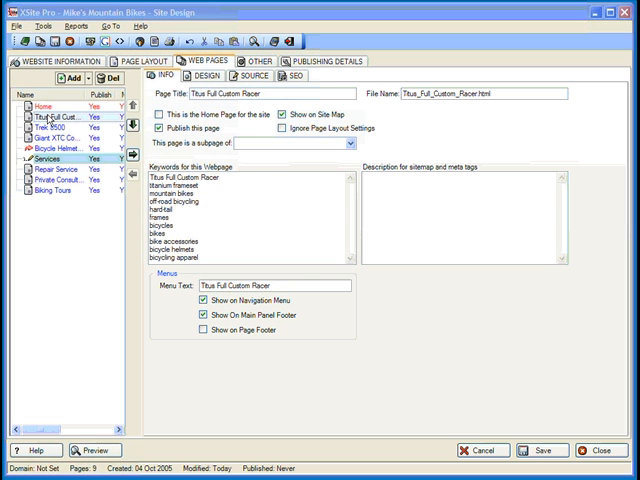
Add a Products page and insert a bulleted list of links to all its sub-pages
left_click(62, 78)
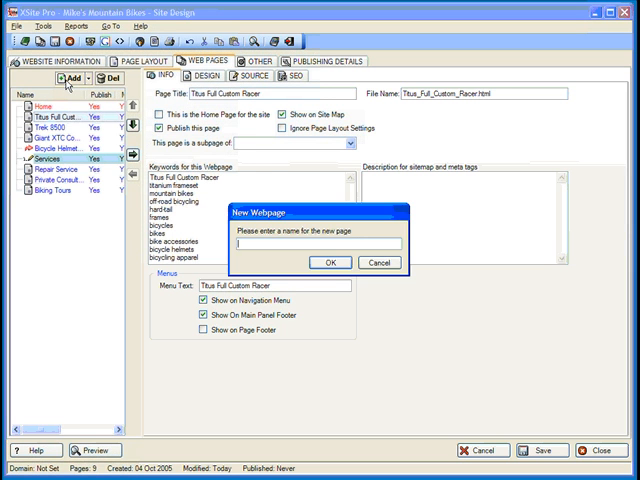
type("Products")
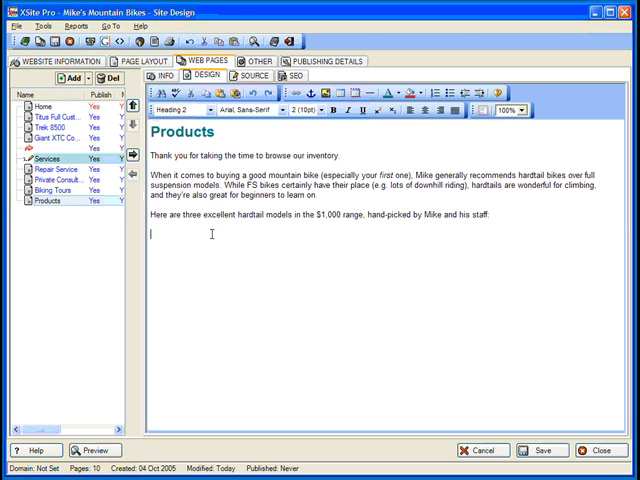
right_click(212, 268)
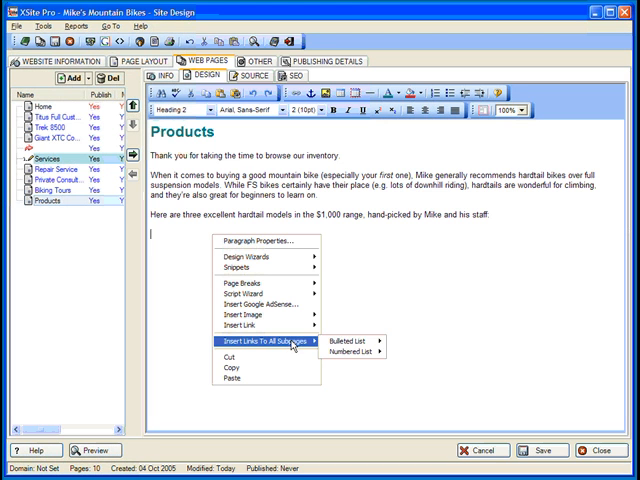
left_click(350, 344)
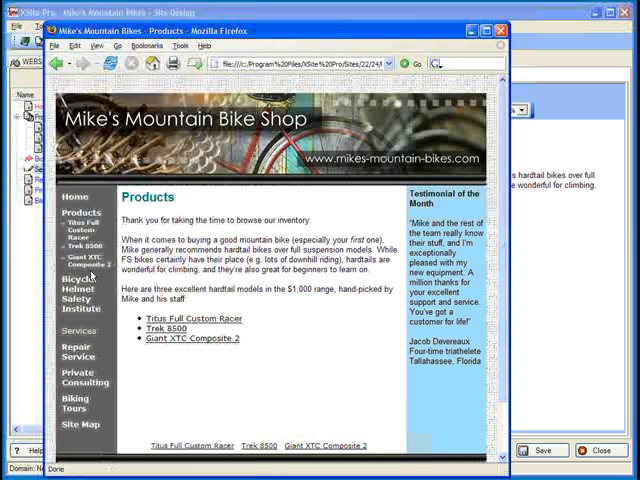
mouse_move(76, 276)
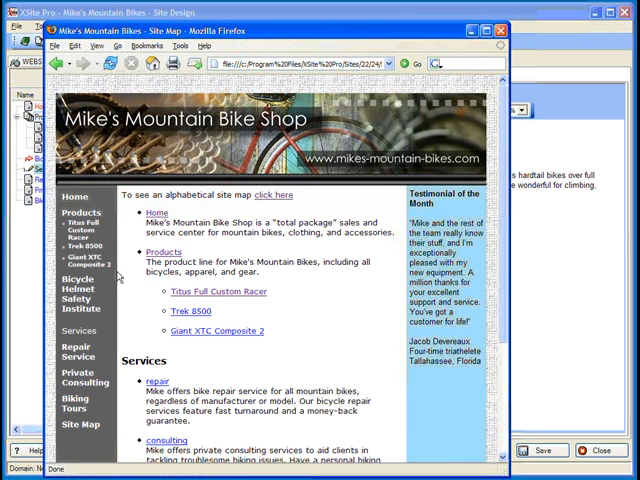
mouse_move(344, 358)
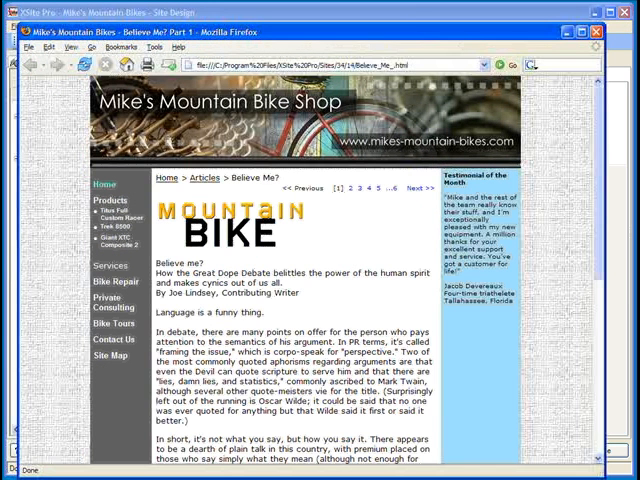
mouse_move(204, 180)
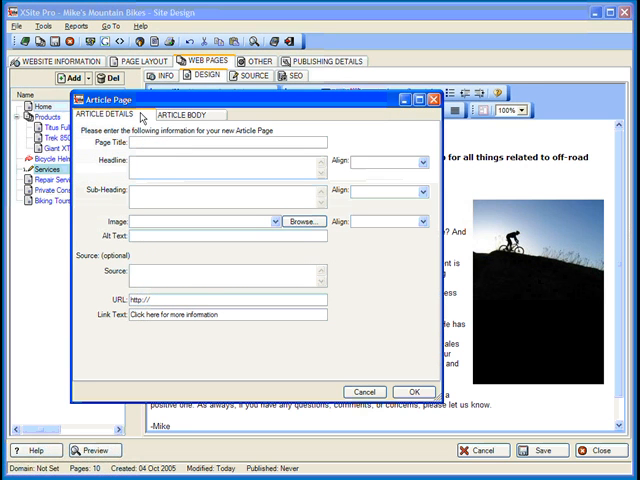
Title the article page 'Believe Me?' and move on to its Article Body editor
type("Believe Me?")
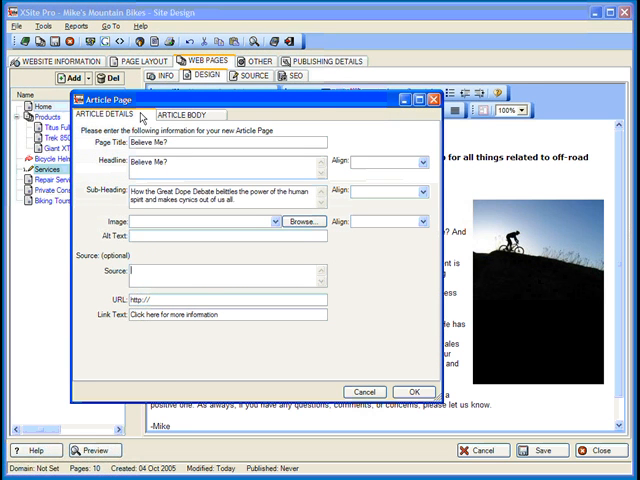
left_click(192, 114)
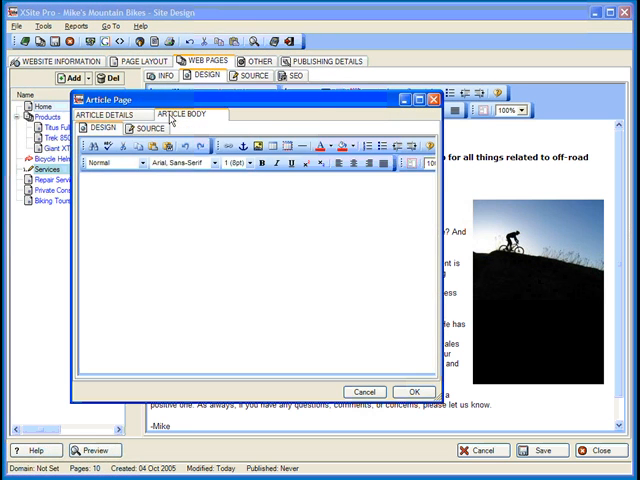